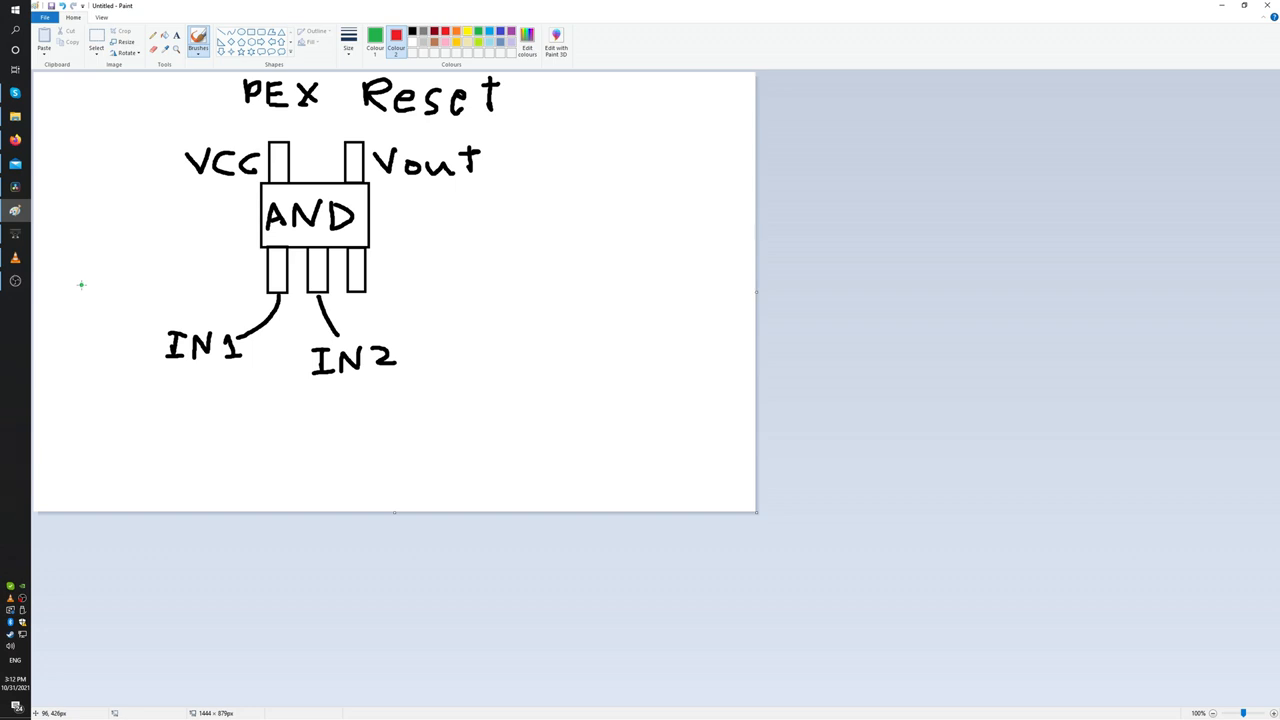
mouse_move(165, 206)
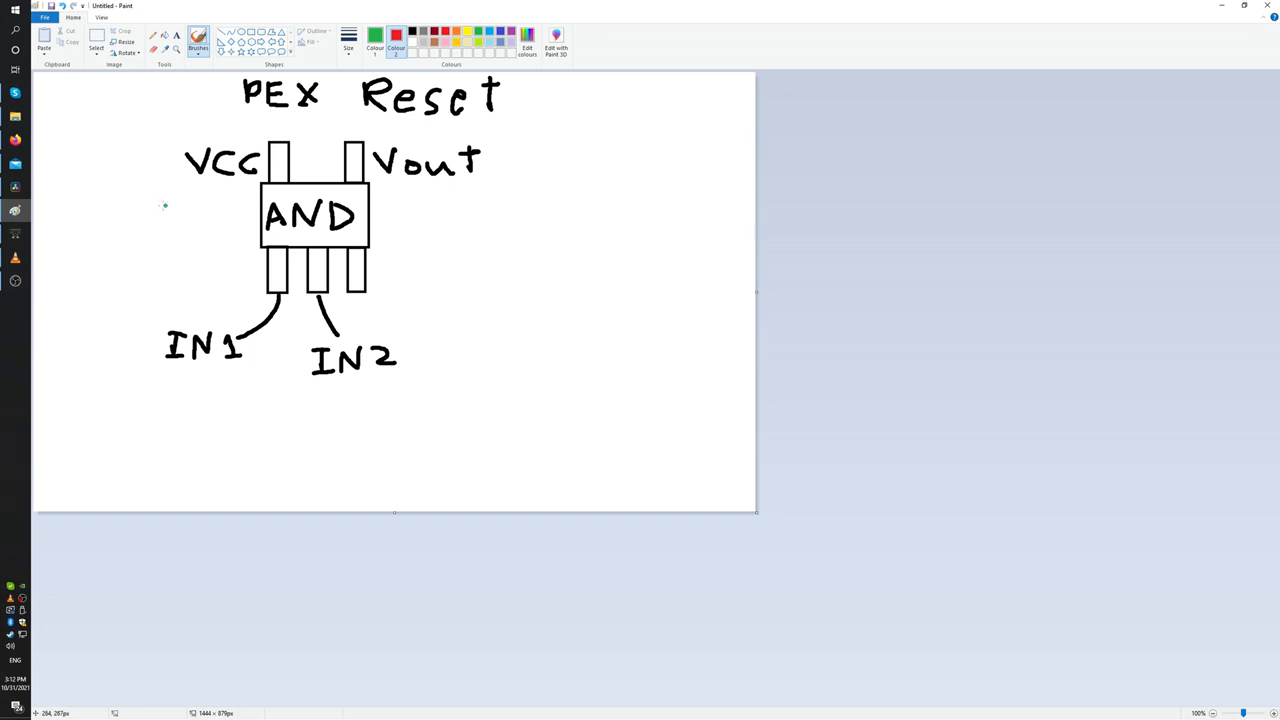
mouse_move(188, 188)
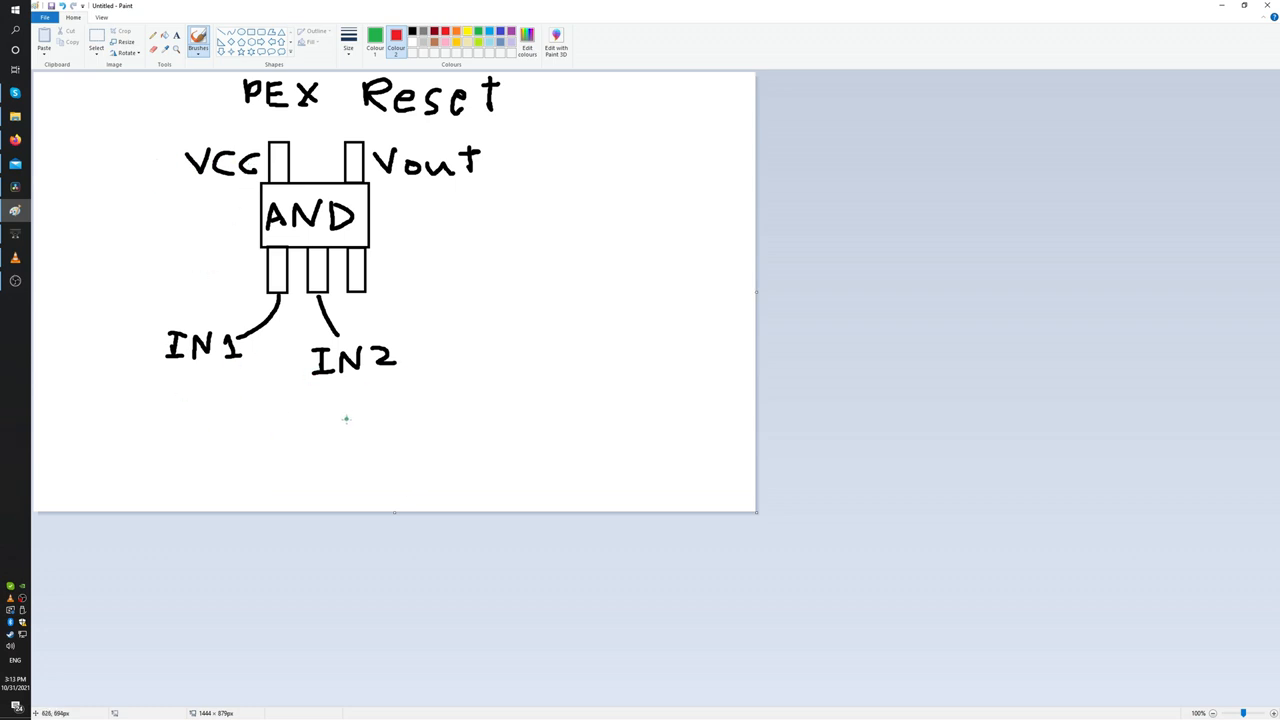
mouse_move(378, 170)
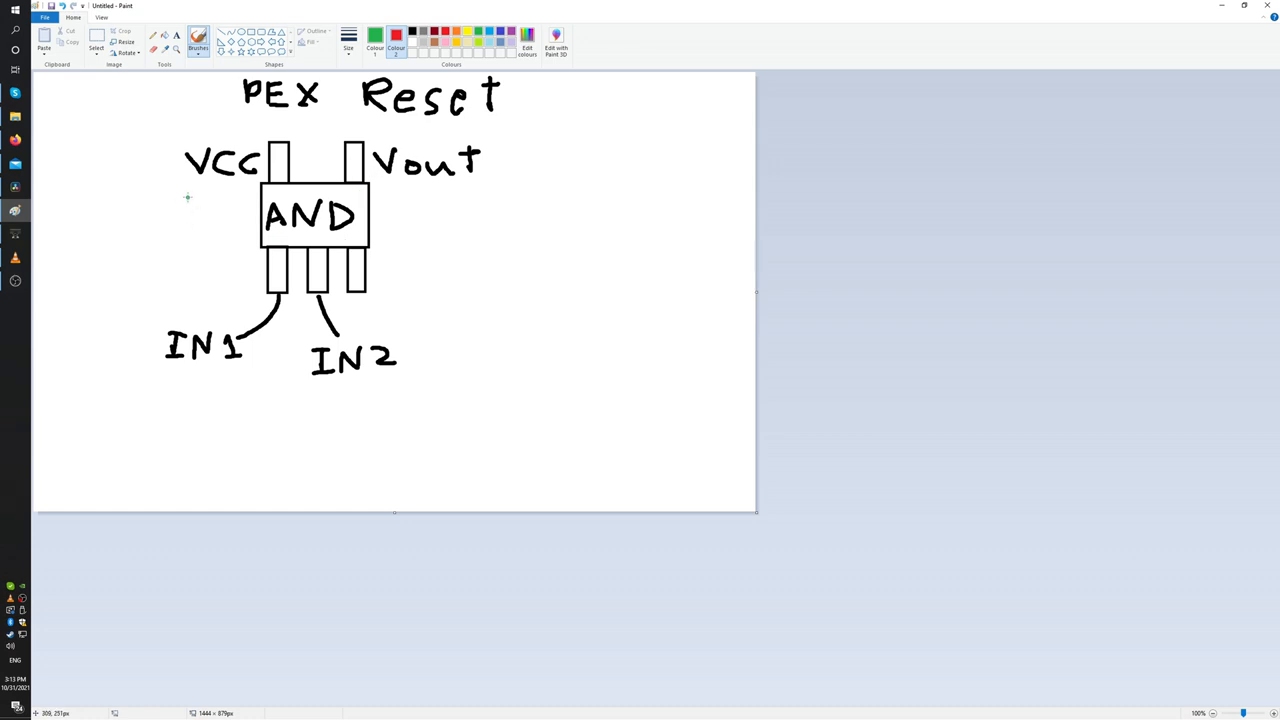
mouse_move(181, 190)
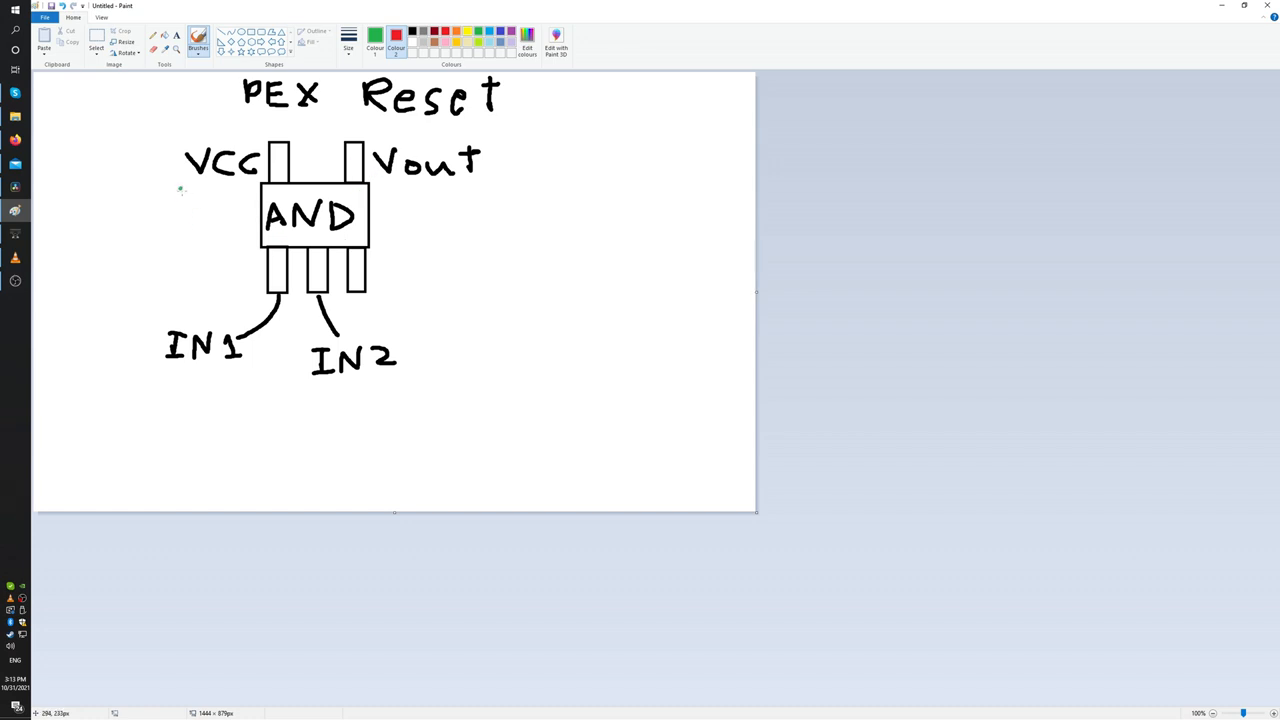
Step: Handwrite the green voltages: 1.8V under VCC and 3.3V under IN2
drag(184, 195, 185, 212)
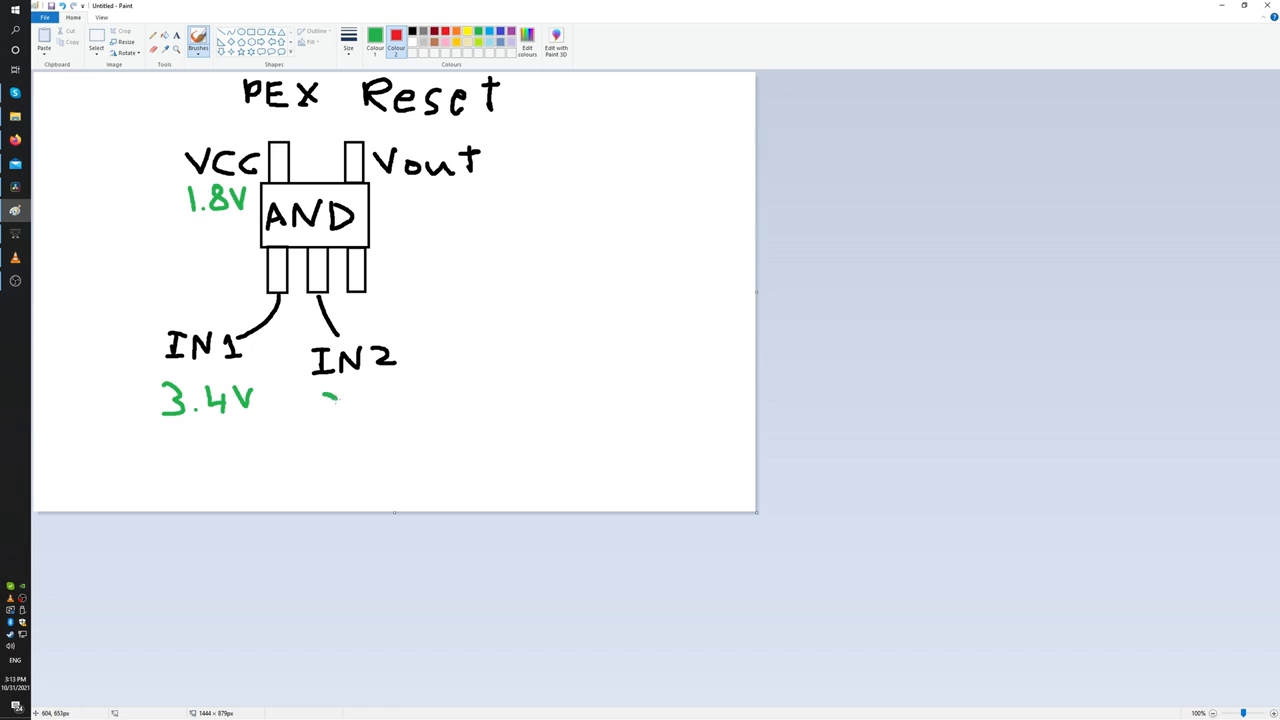
drag(320, 410, 375, 405)
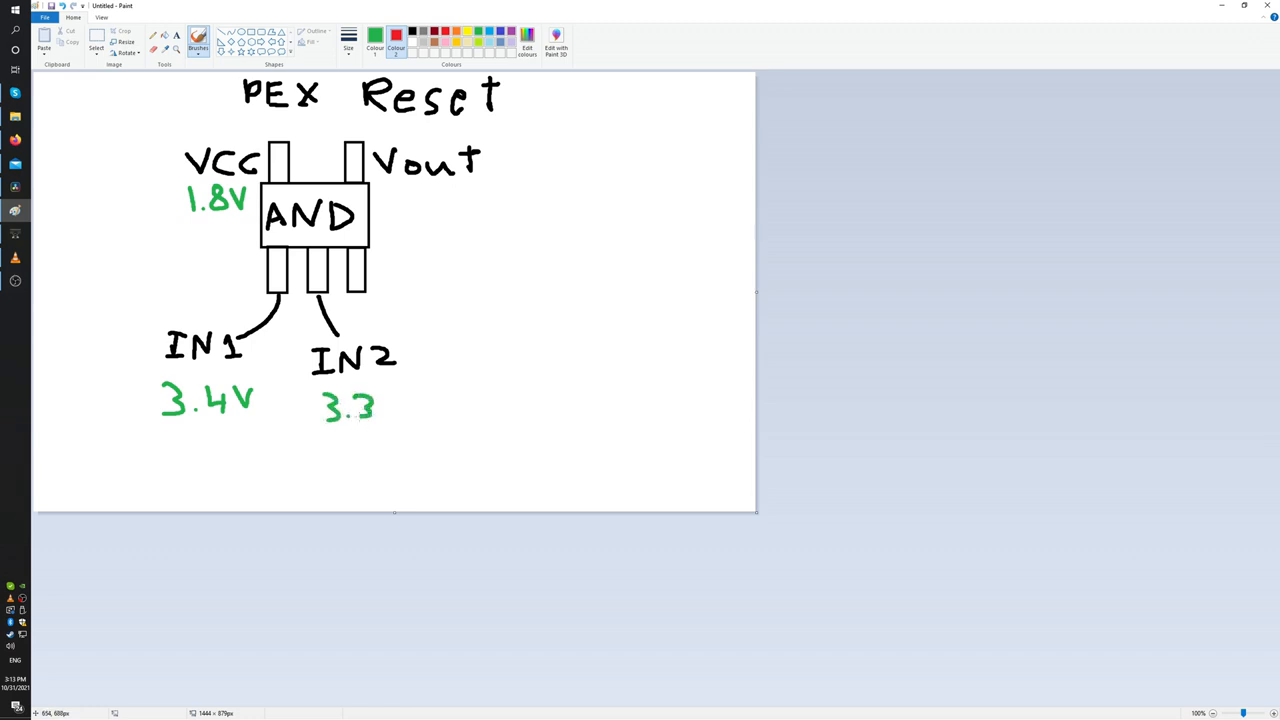
drag(382, 395, 402, 418)
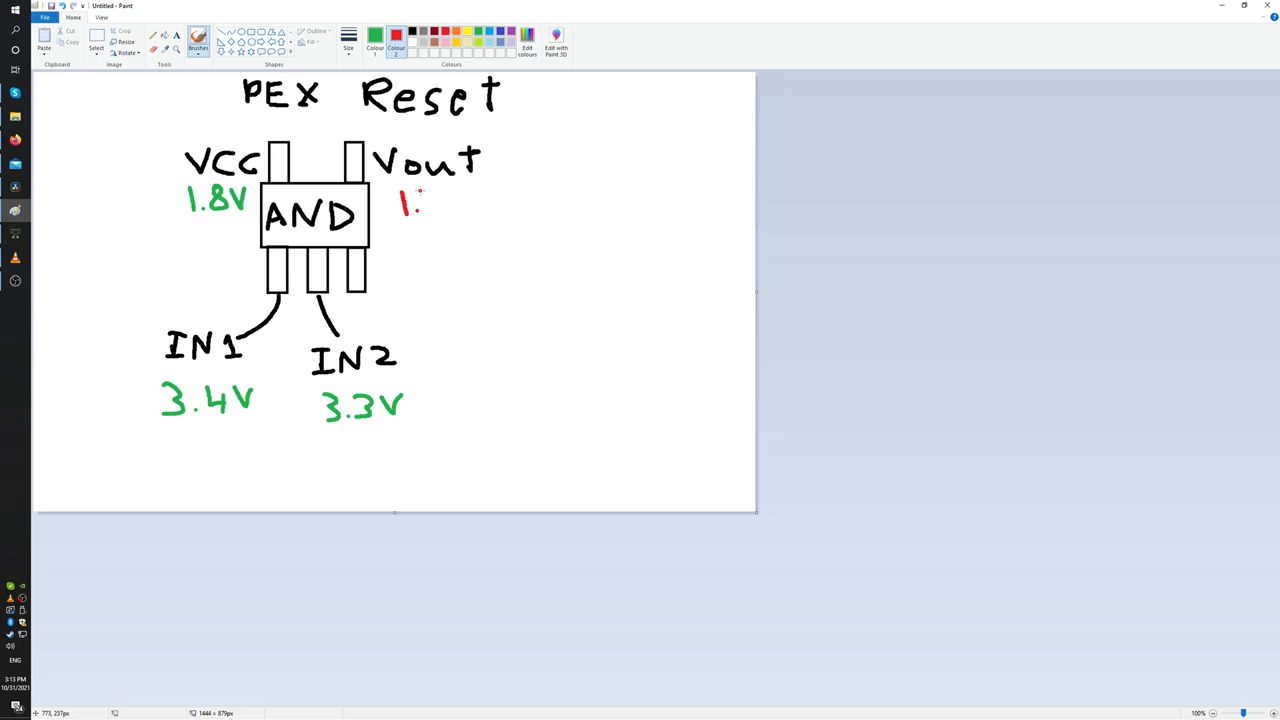
Step: Write a red 1.3V beside Vout, then the corrected green 1.8V below it
drag(420, 205, 465, 205)
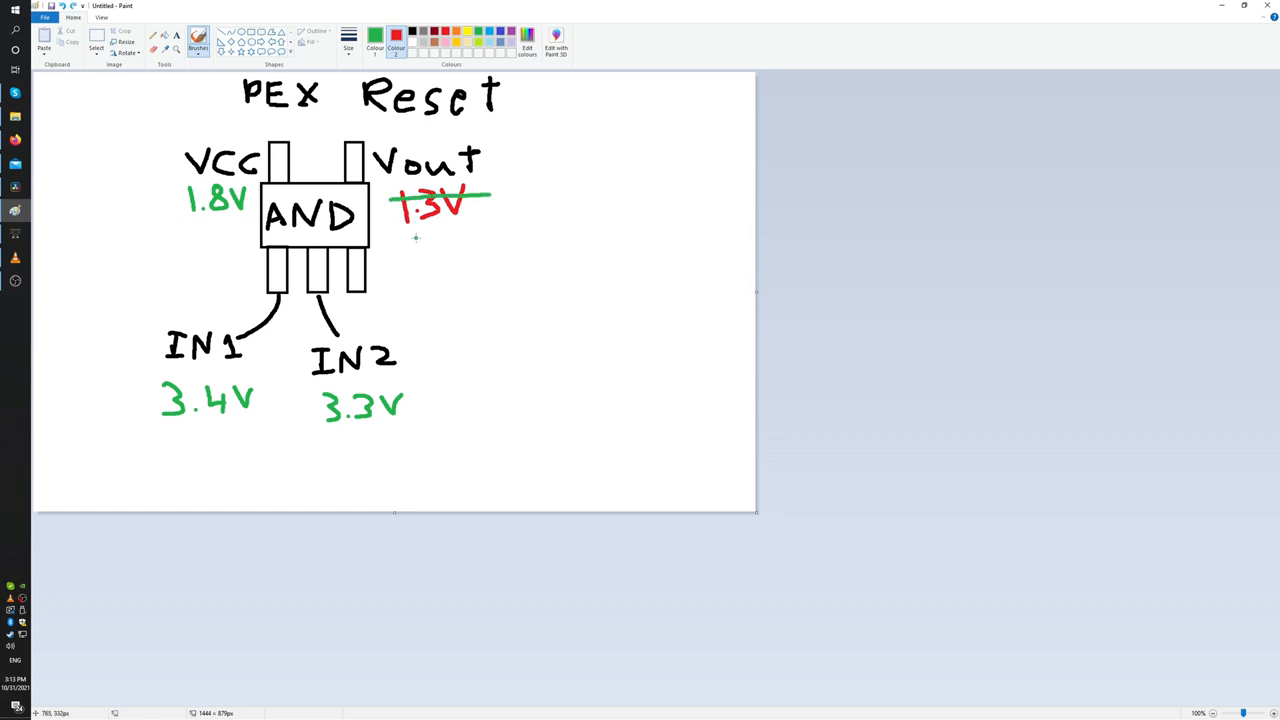
drag(415, 235, 435, 265)
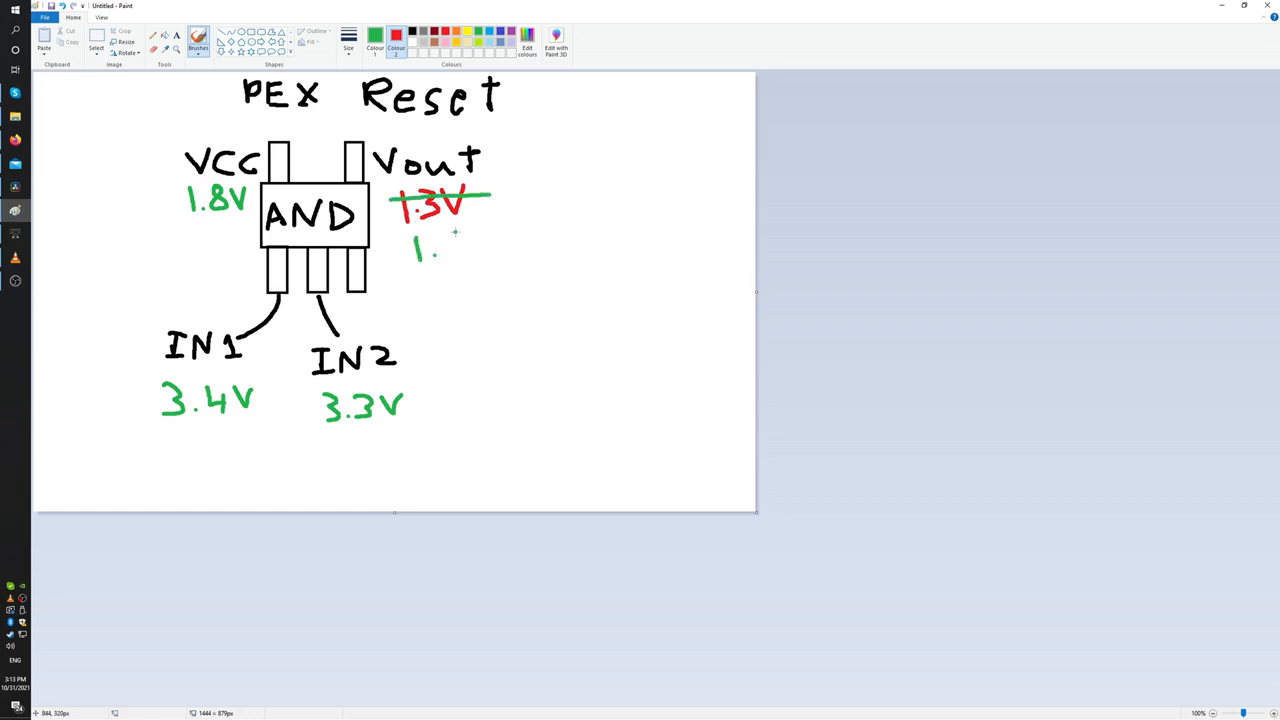
drag(448, 255, 465, 240)
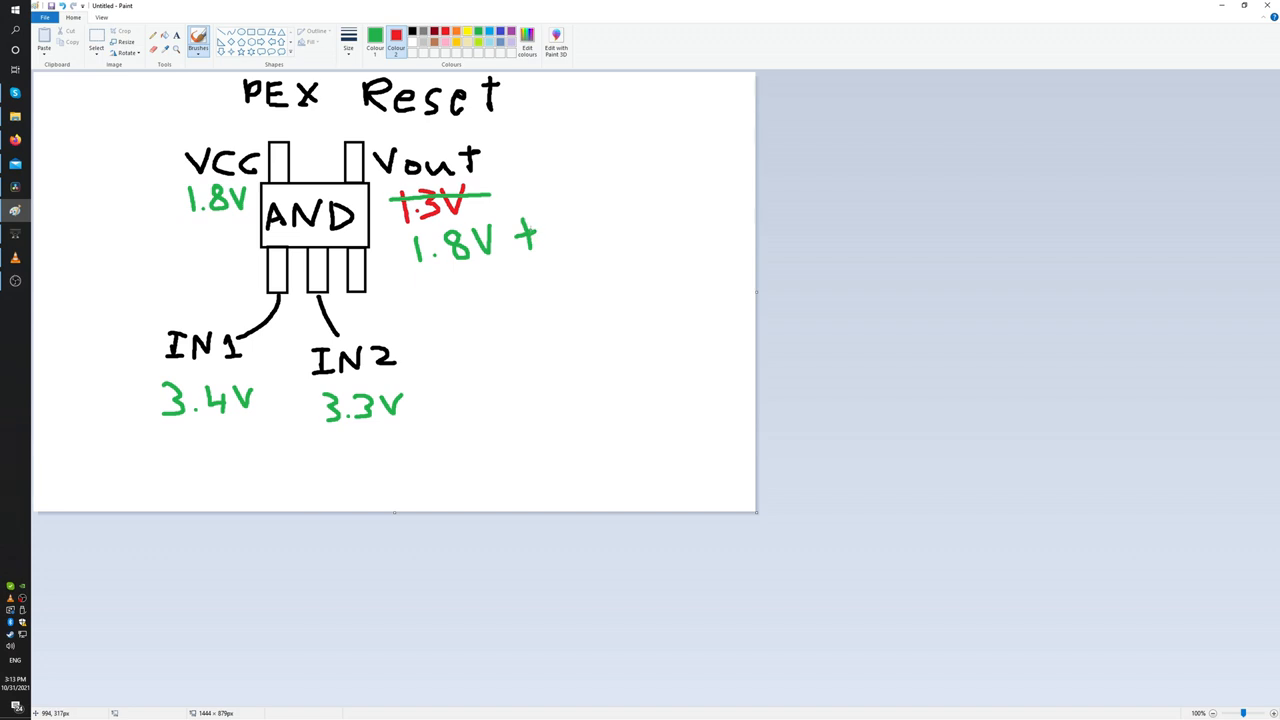
mouse_move(457, 318)
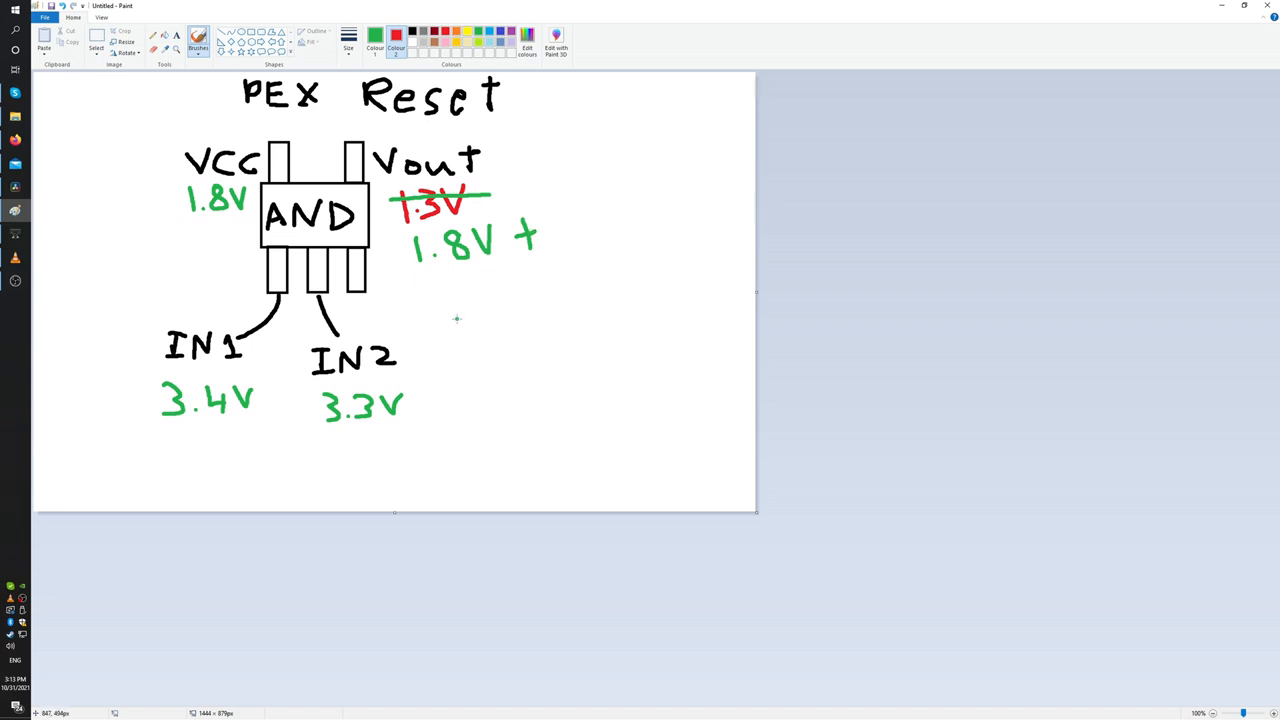
mouse_move(446, 312)
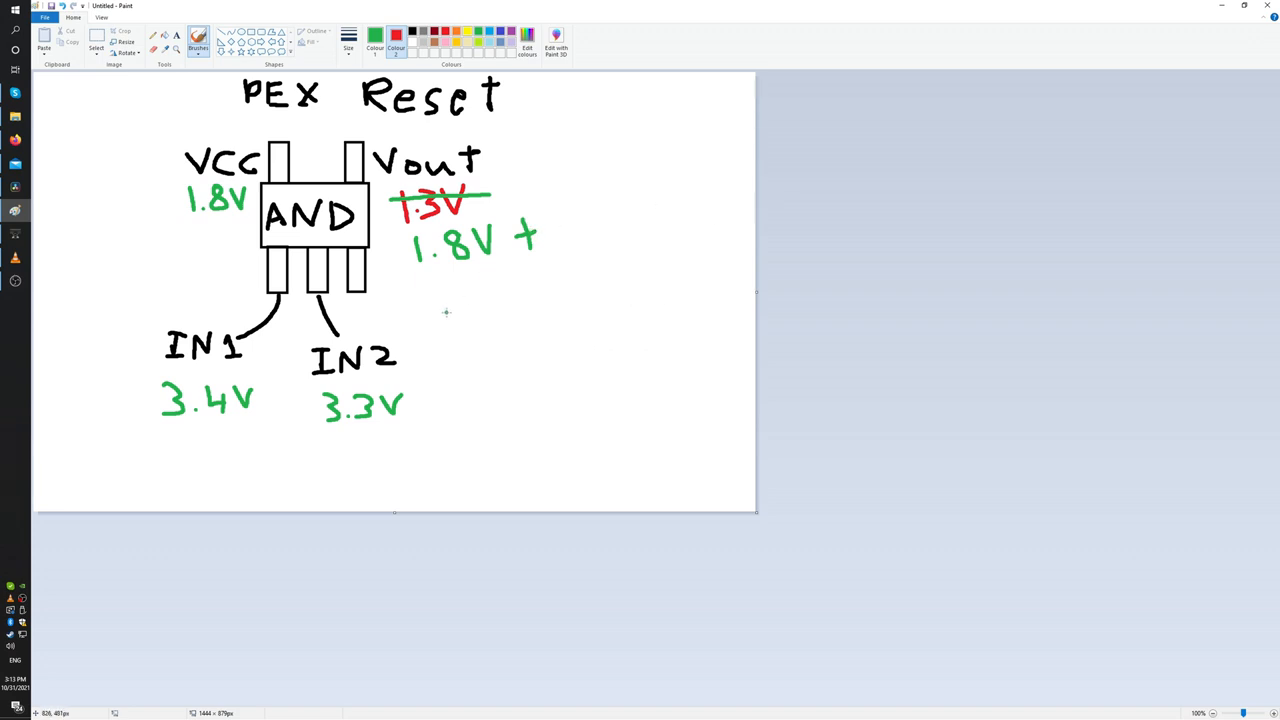